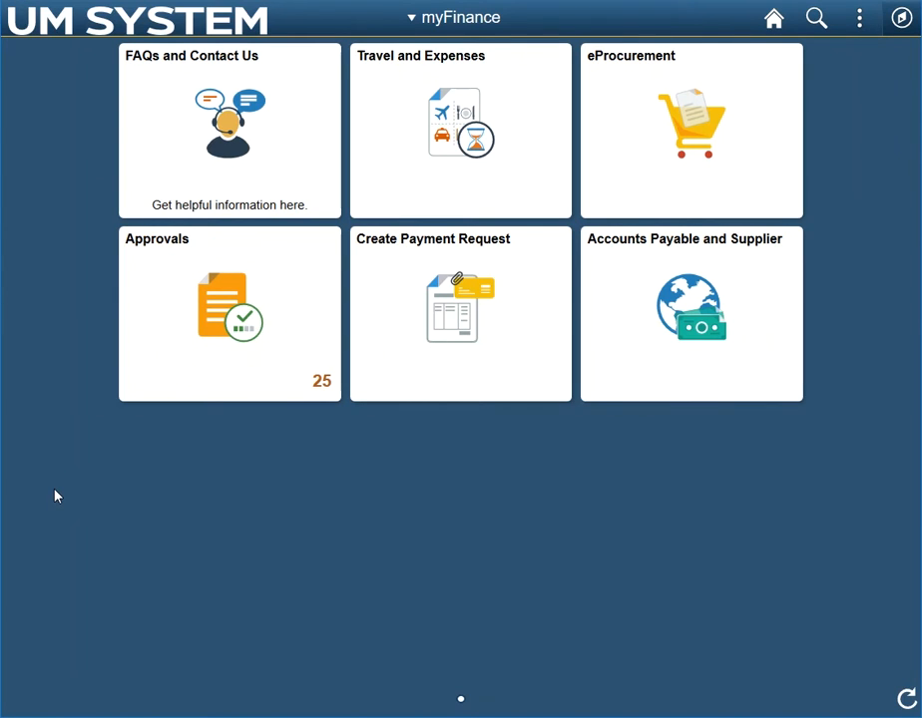
{"action": "mouse_move", "coordinate": [889, 81]}
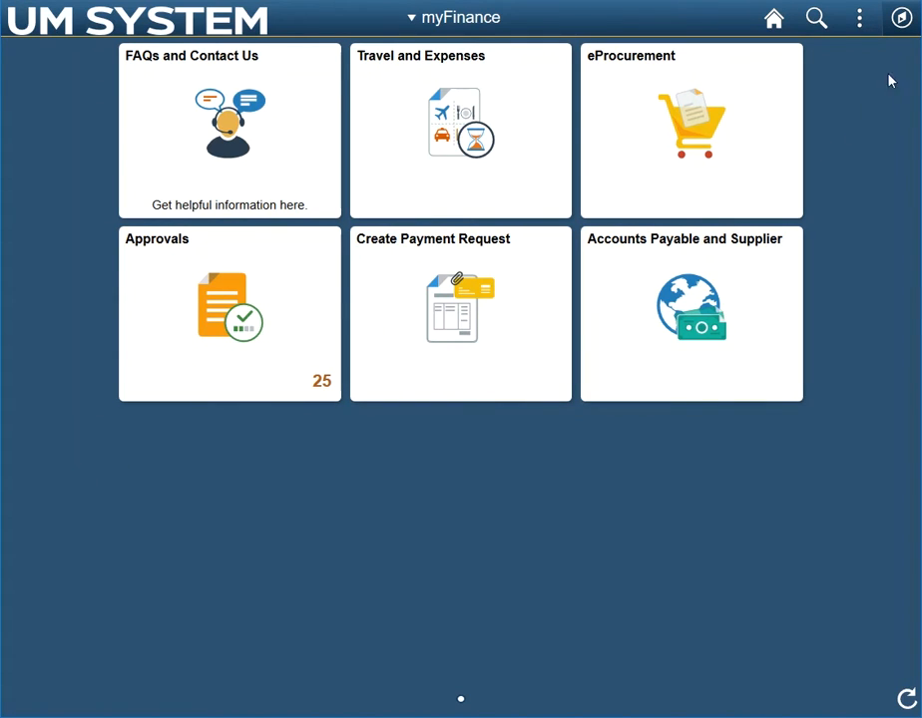
Step: Reach the Pending Approvals list of 25 items from navigation and show its View By grouping choices
{"action": "left_click", "coordinate": [900, 18]}
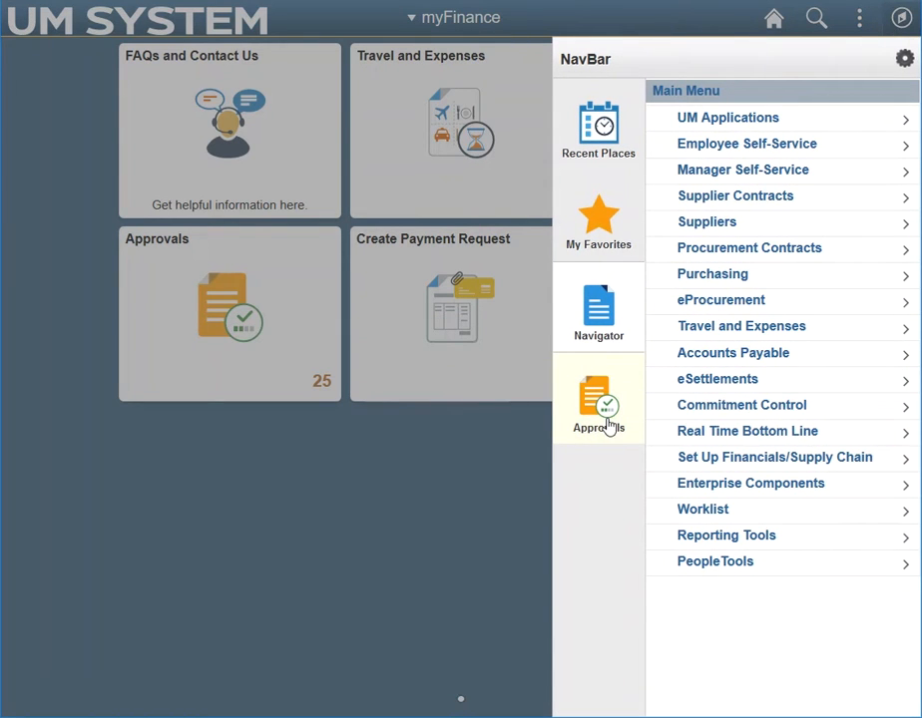
{"action": "mouse_move", "coordinate": [563, 424]}
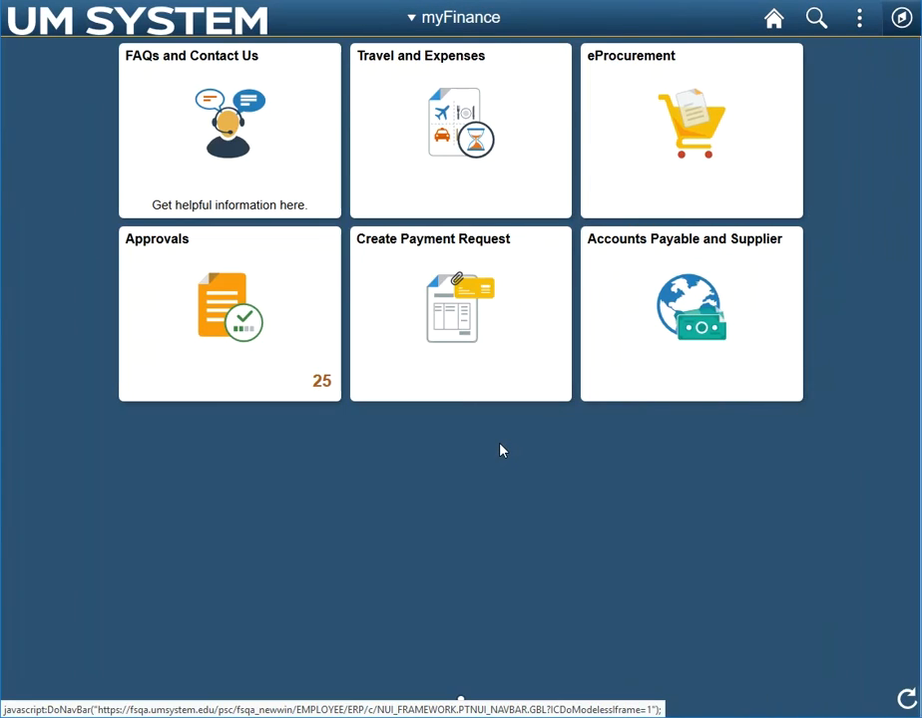
{"action": "left_click", "coordinate": [229, 313]}
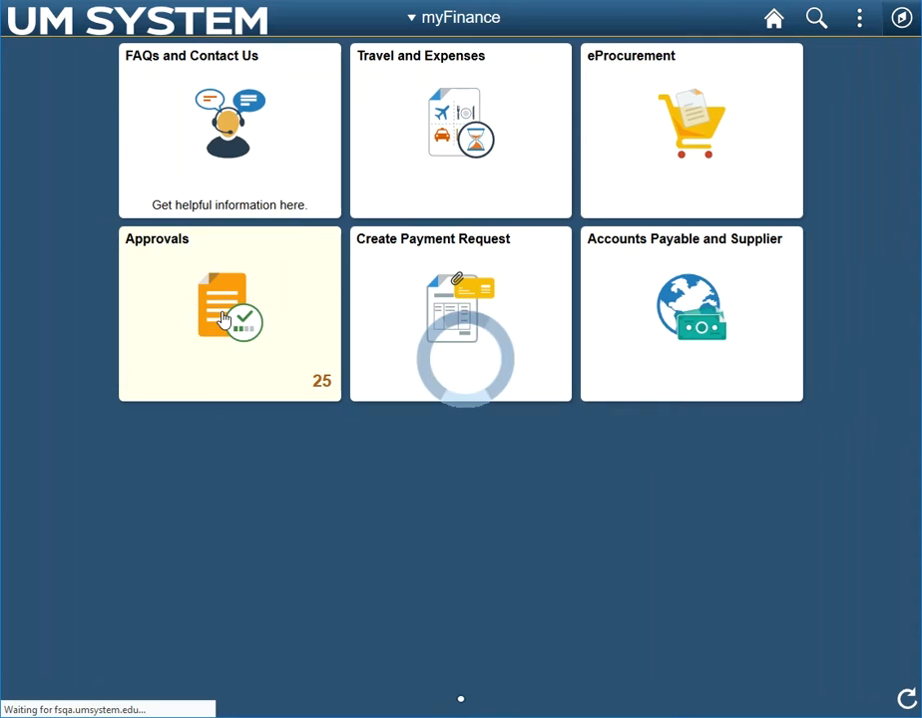
{"action": "left_click", "coordinate": [229, 313]}
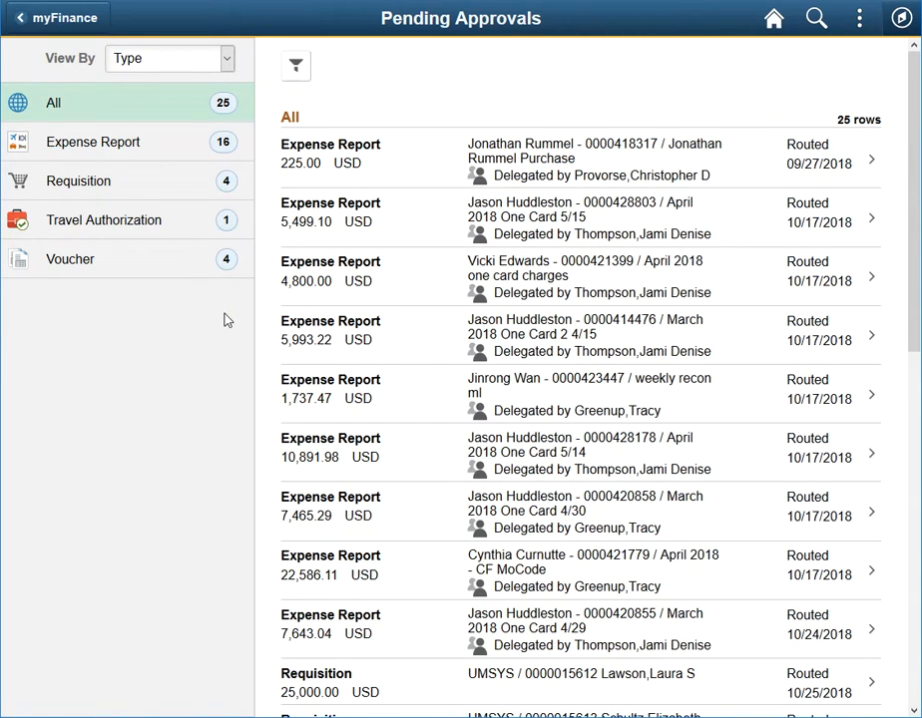
{"action": "left_click", "coordinate": [137, 101]}
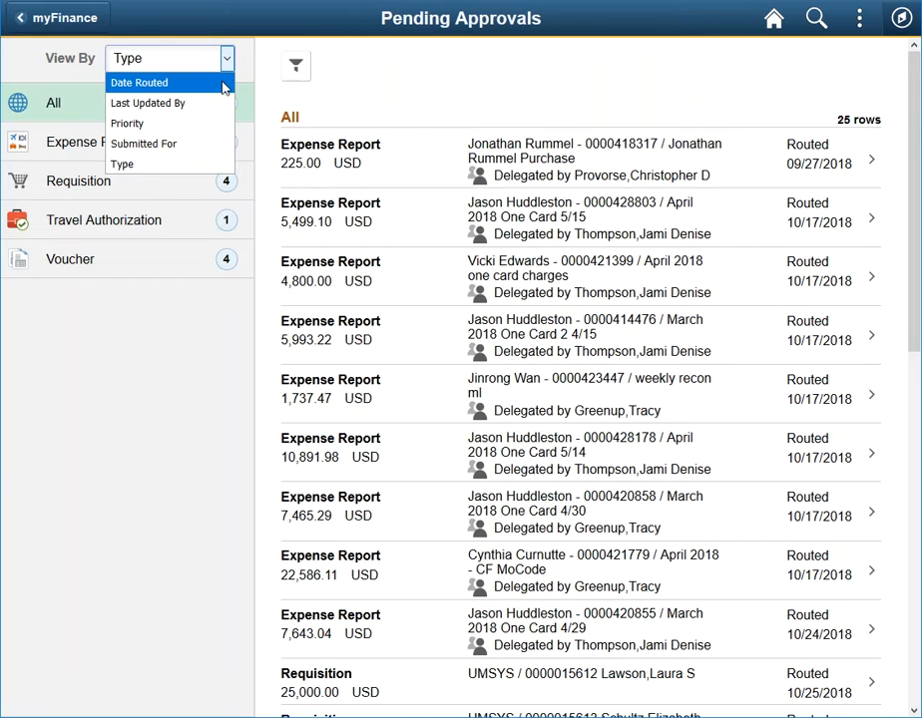
Step: Group approvals by Date Routed, filter to This Week, then regroup by Last Updated By
{"action": "left_click", "coordinate": [138, 82]}
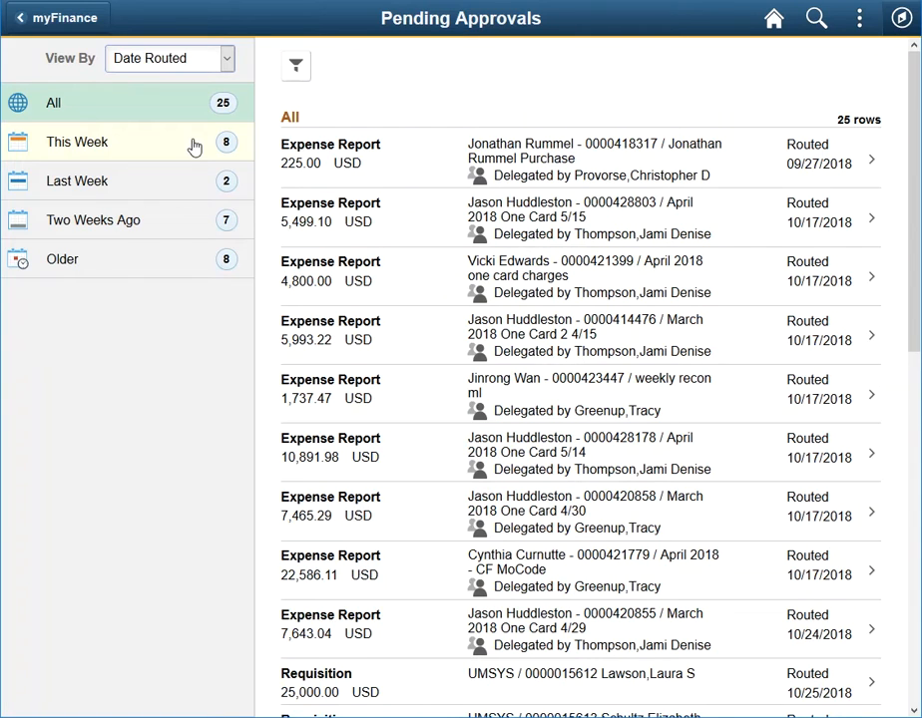
{"action": "left_click", "coordinate": [77, 142]}
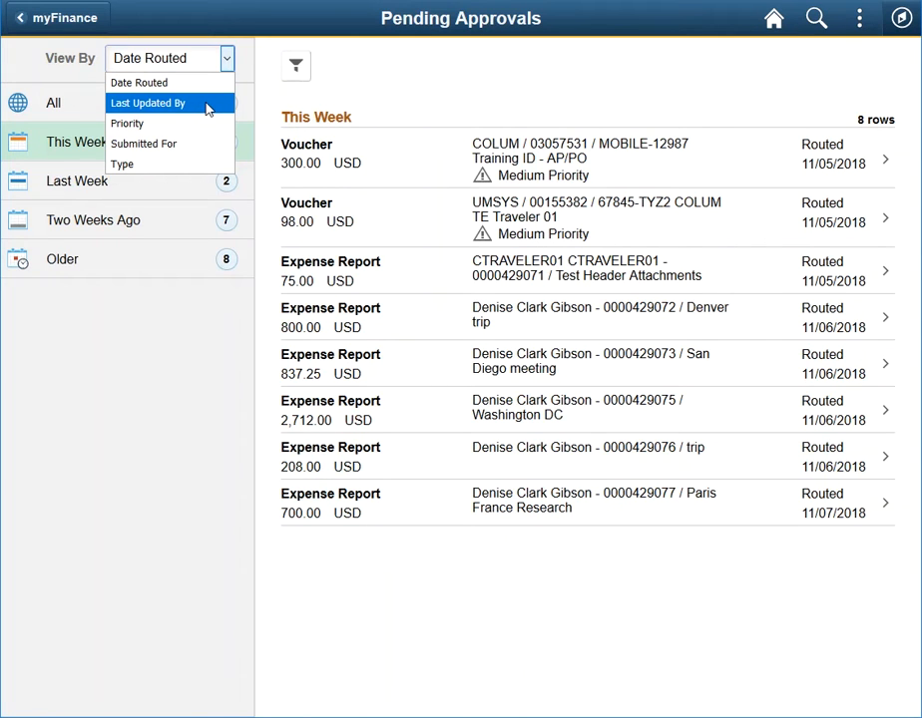
{"action": "left_click", "coordinate": [148, 103]}
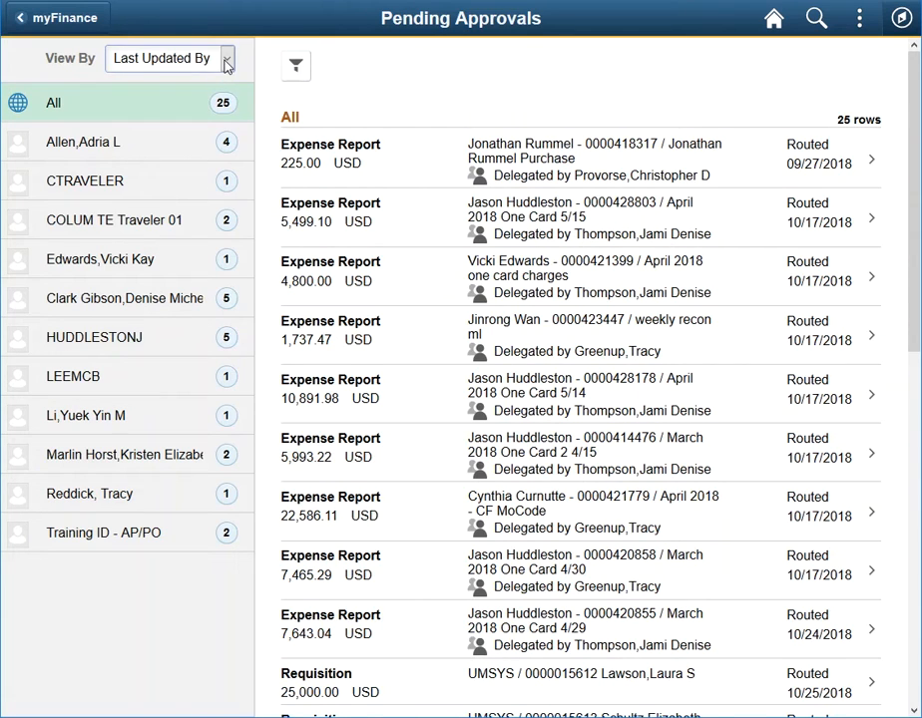
Step: Group approvals by Submitted For, then return the grouping to Type for all 25 items
{"action": "left_click", "coordinate": [168, 58]}
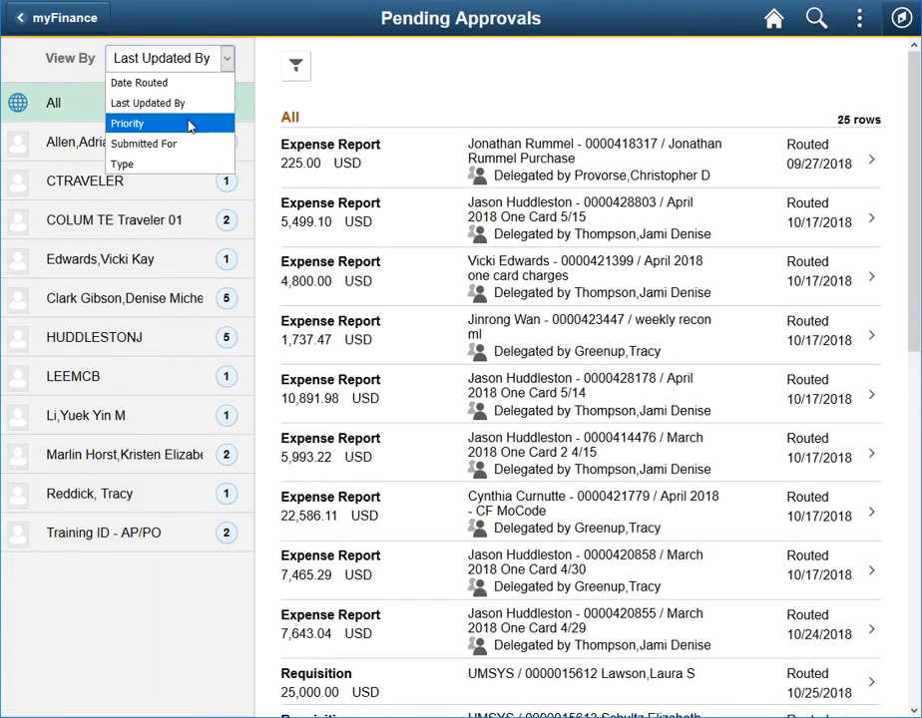
{"action": "mouse_move", "coordinate": [143, 144]}
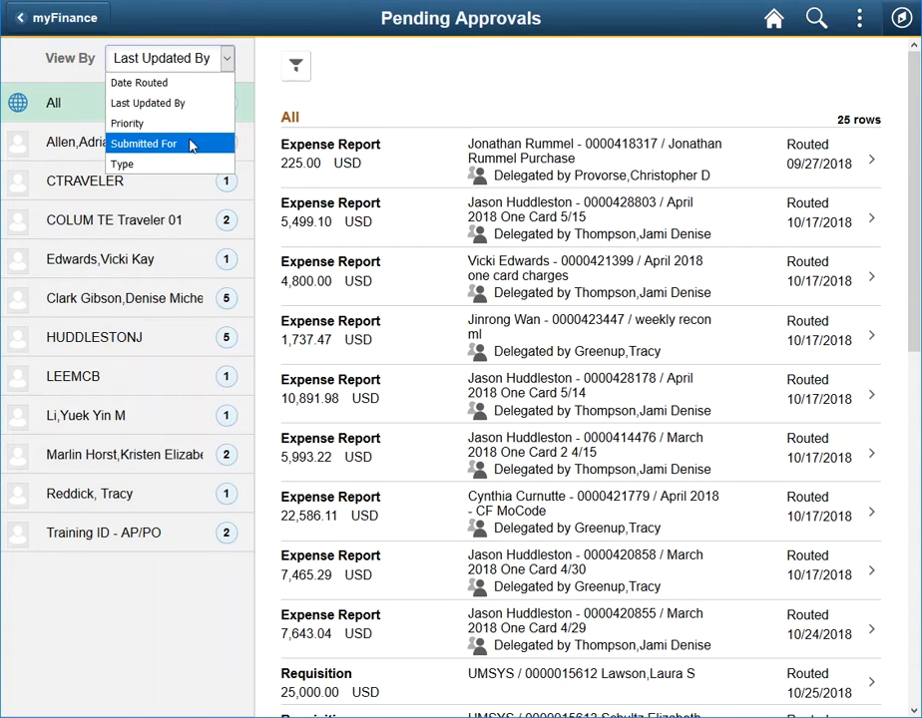
{"action": "left_click", "coordinate": [142, 144]}
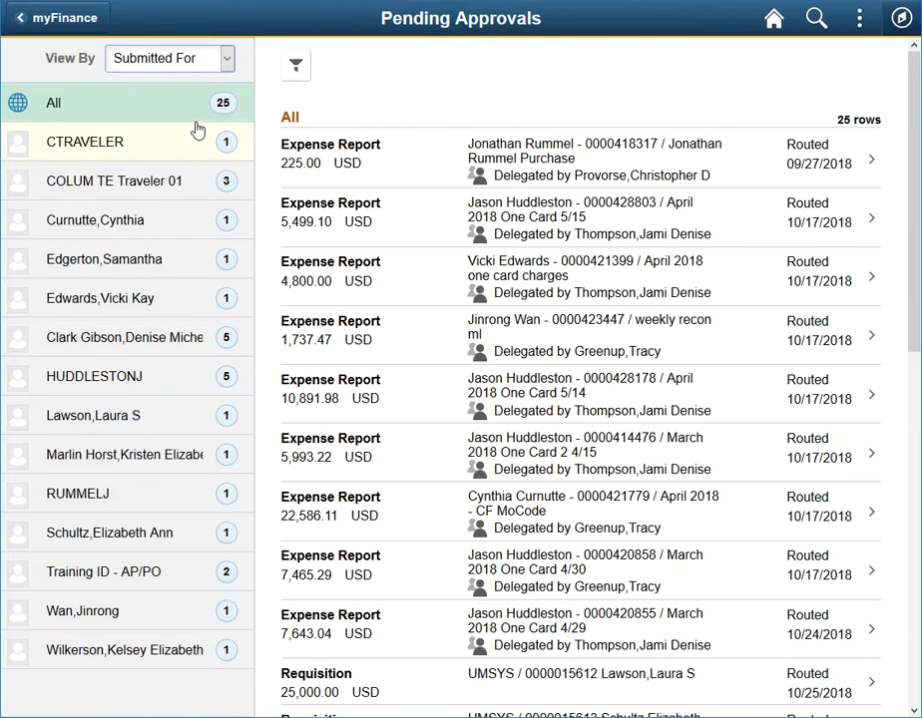
{"action": "left_click", "coordinate": [168, 58]}
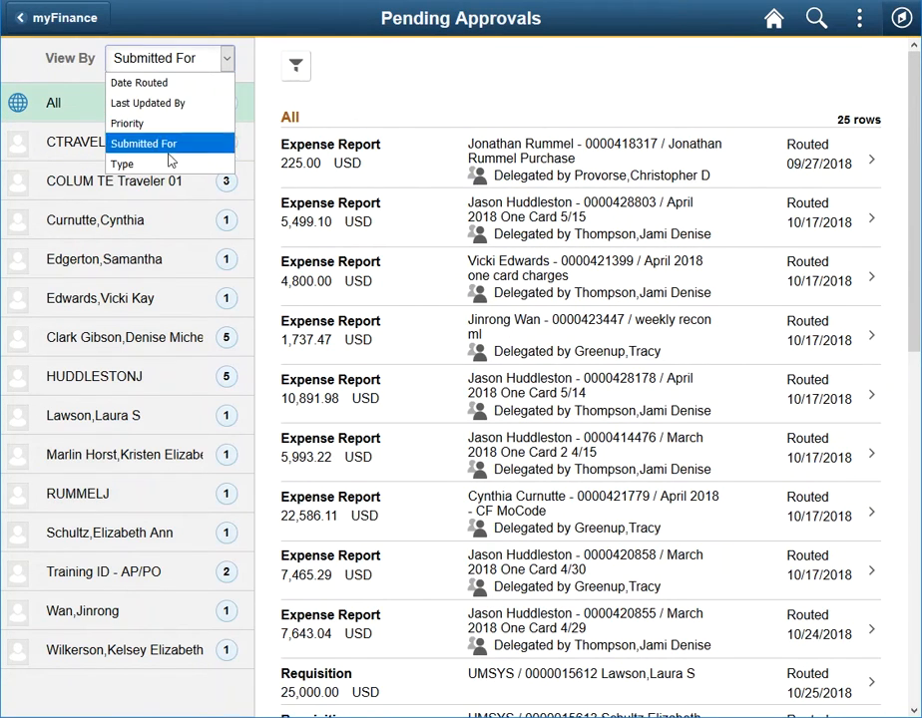
{"action": "mouse_move", "coordinate": [122, 163]}
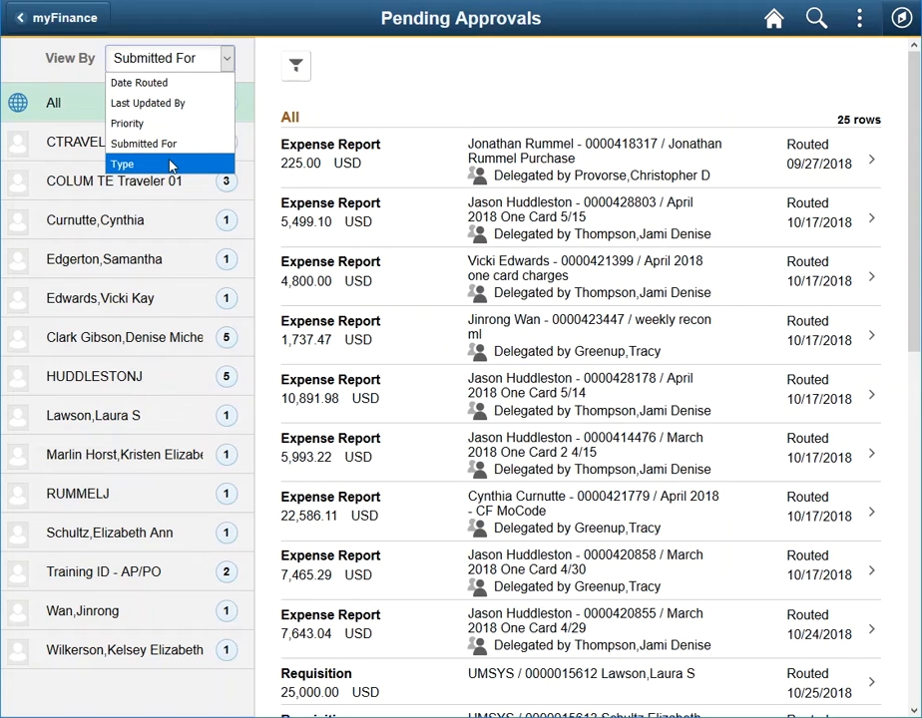
{"action": "left_click", "coordinate": [122, 164]}
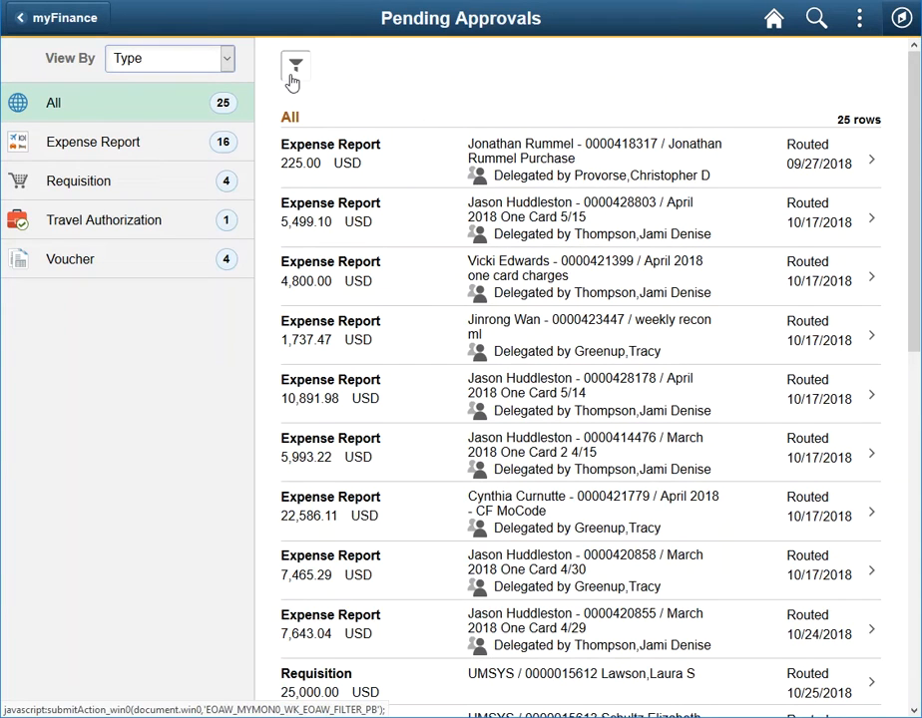
{"action": "left_click", "coordinate": [294, 67]}
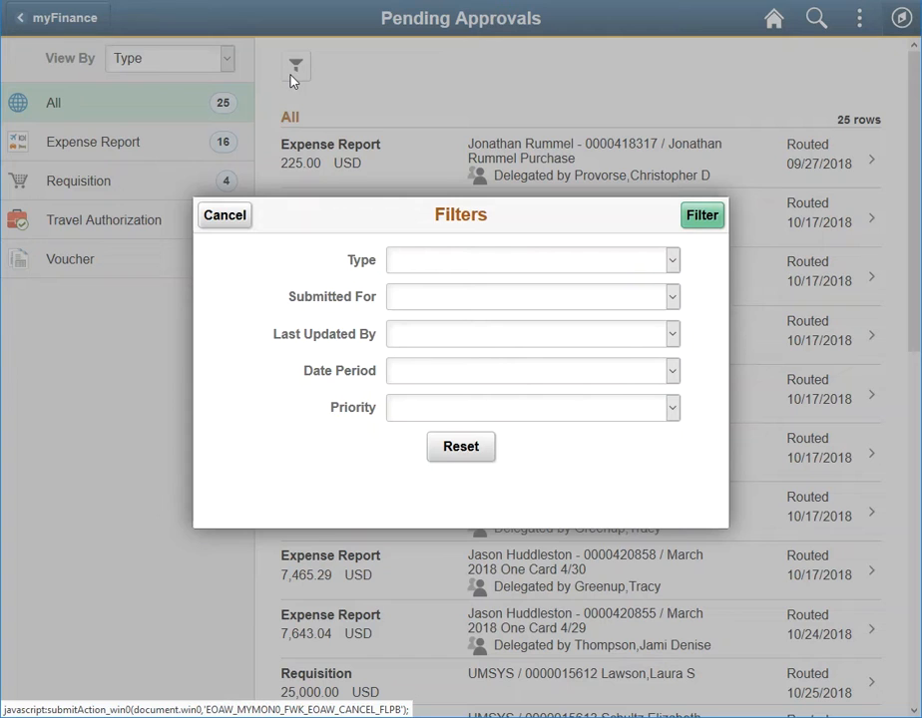
{"action": "left_click", "coordinate": [224, 214]}
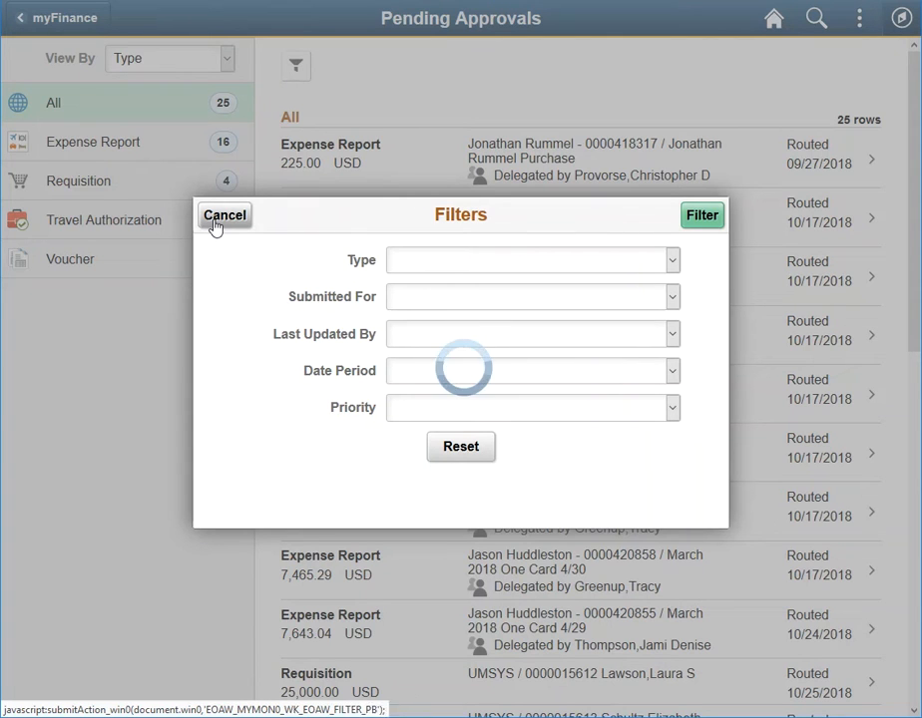
{"action": "left_click", "coordinate": [224, 215]}
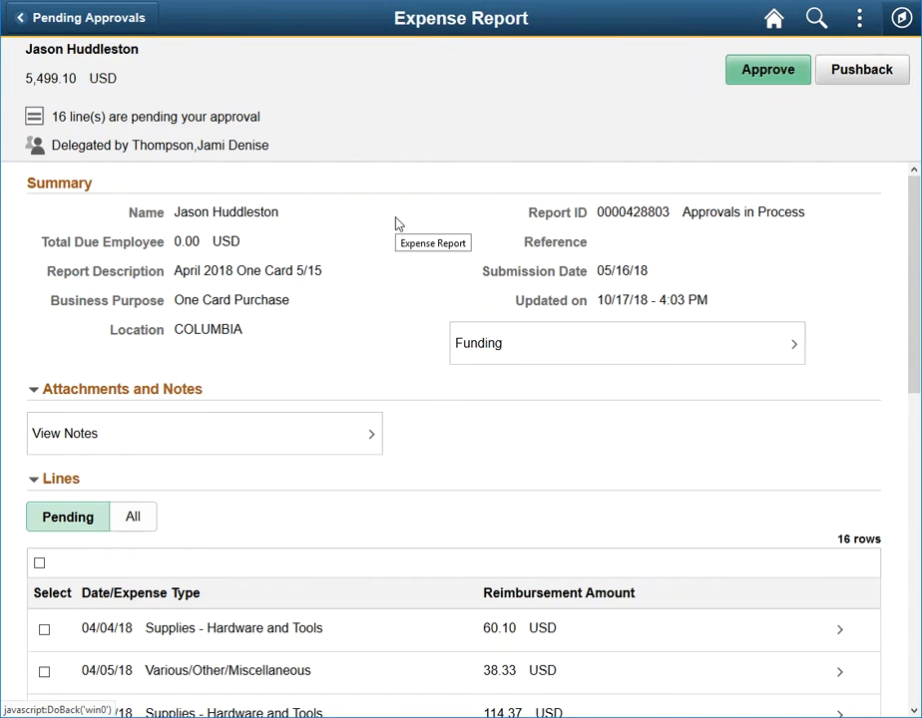
{"action": "mouse_move", "coordinate": [364, 135]}
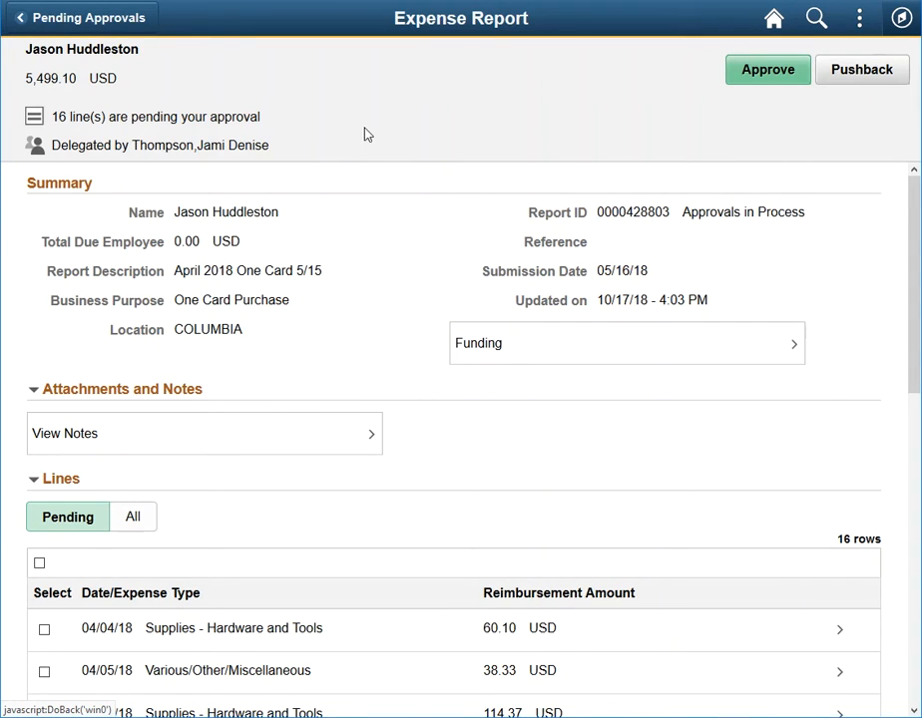
{"action": "mouse_move", "coordinate": [536, 349]}
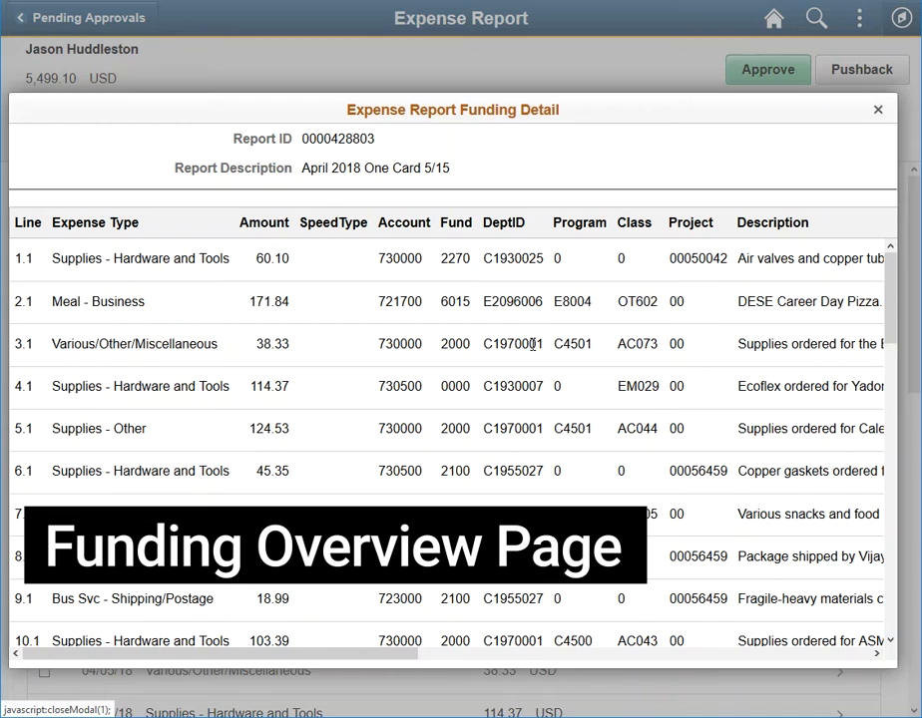
{"action": "mouse_move", "coordinate": [755, 172]}
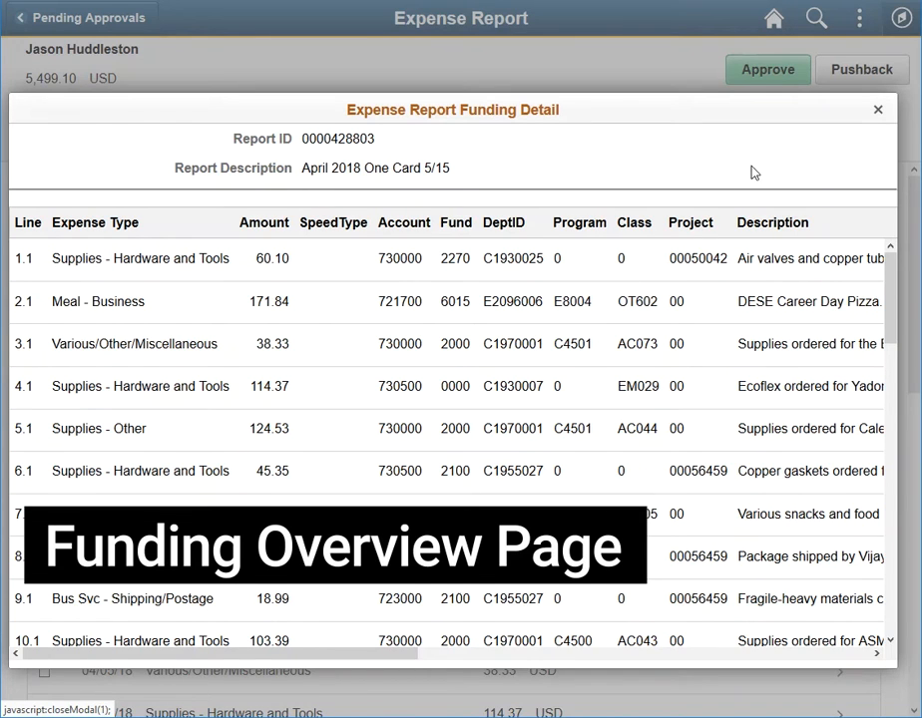
{"action": "left_click", "coordinate": [877, 109]}
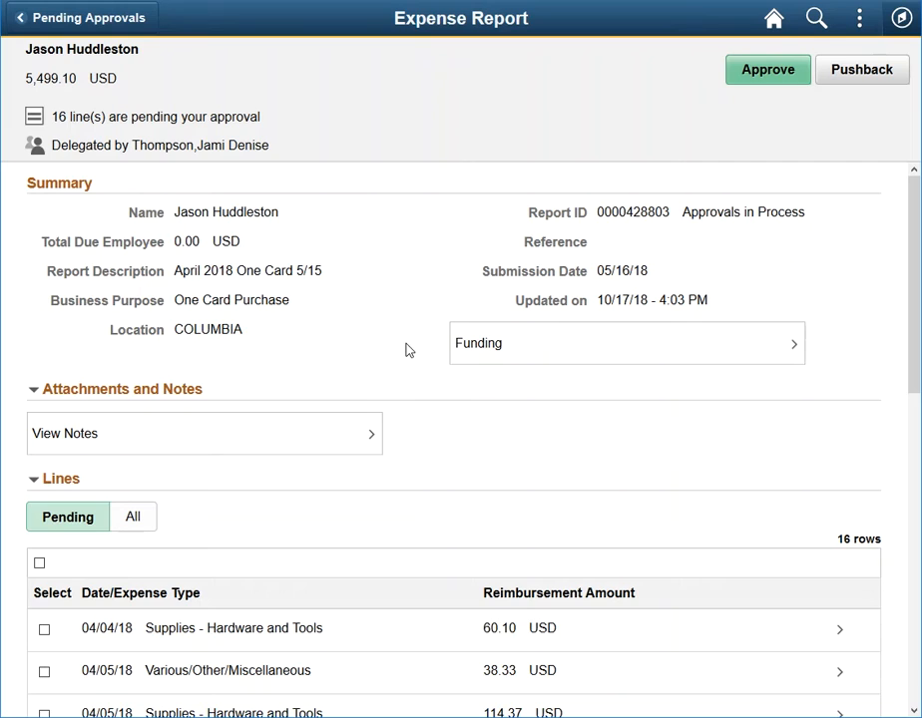
{"action": "mouse_move", "coordinate": [95, 516]}
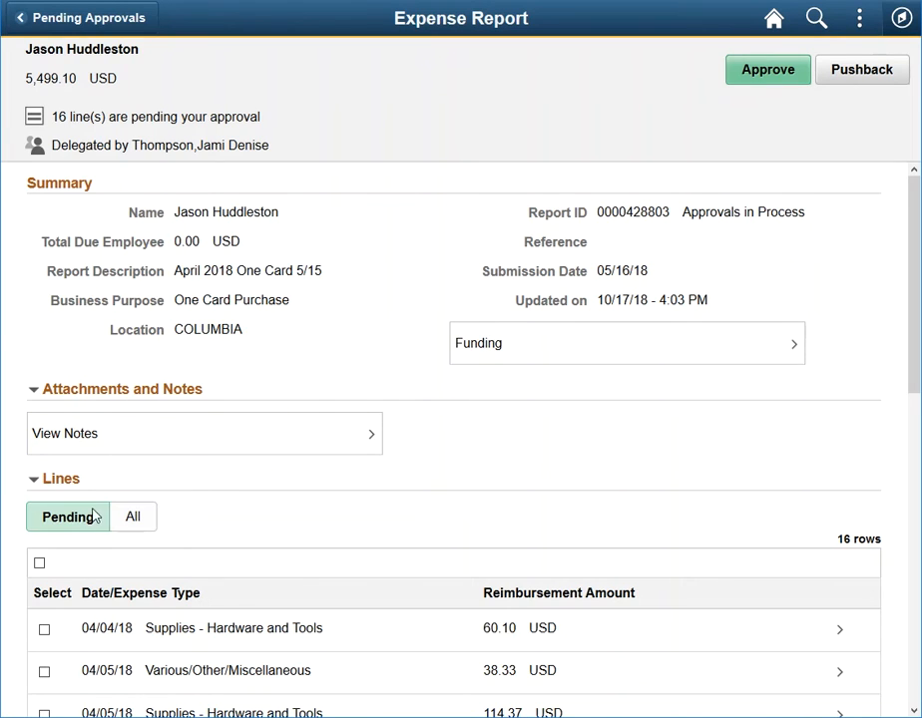
{"action": "mouse_move", "coordinate": [107, 516]}
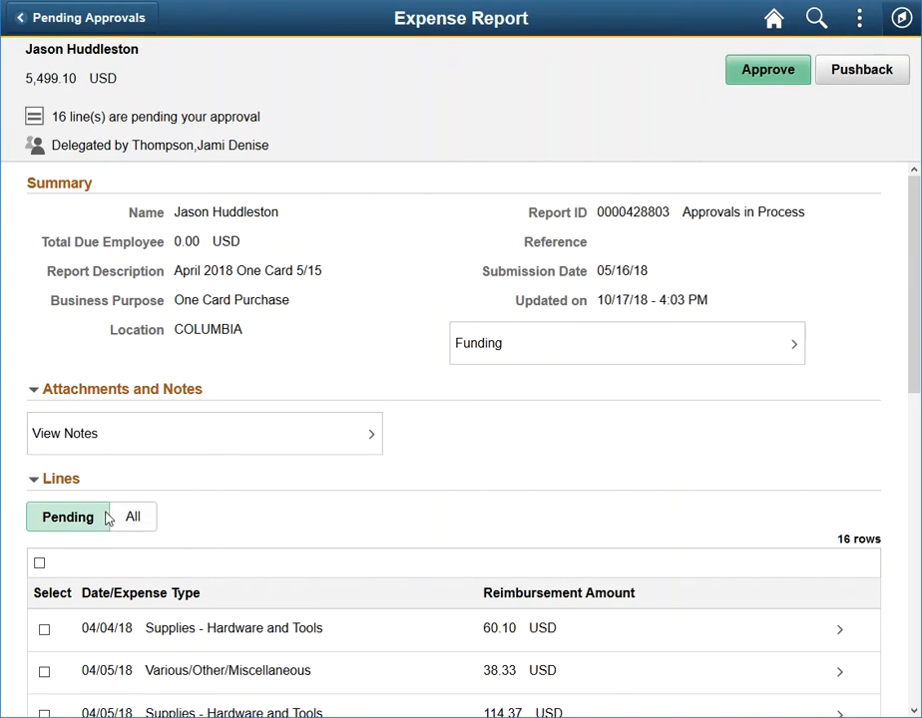
Step: Compare All versus Pending expense lines, select every pending line, then go back to the 16 pending expense reports
{"action": "left_click", "coordinate": [131, 516]}
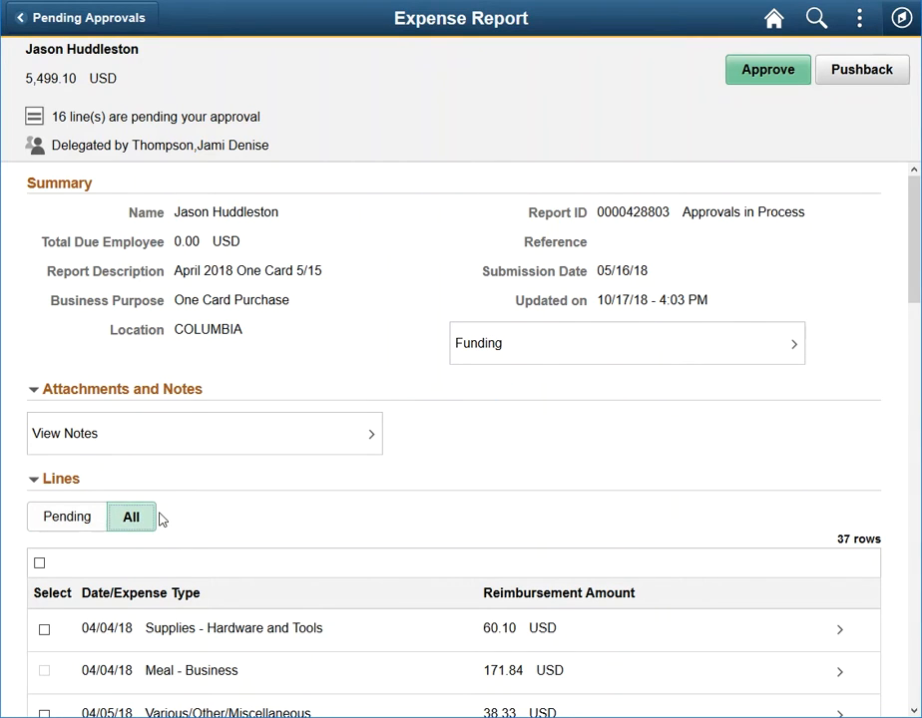
{"action": "left_click", "coordinate": [131, 516]}
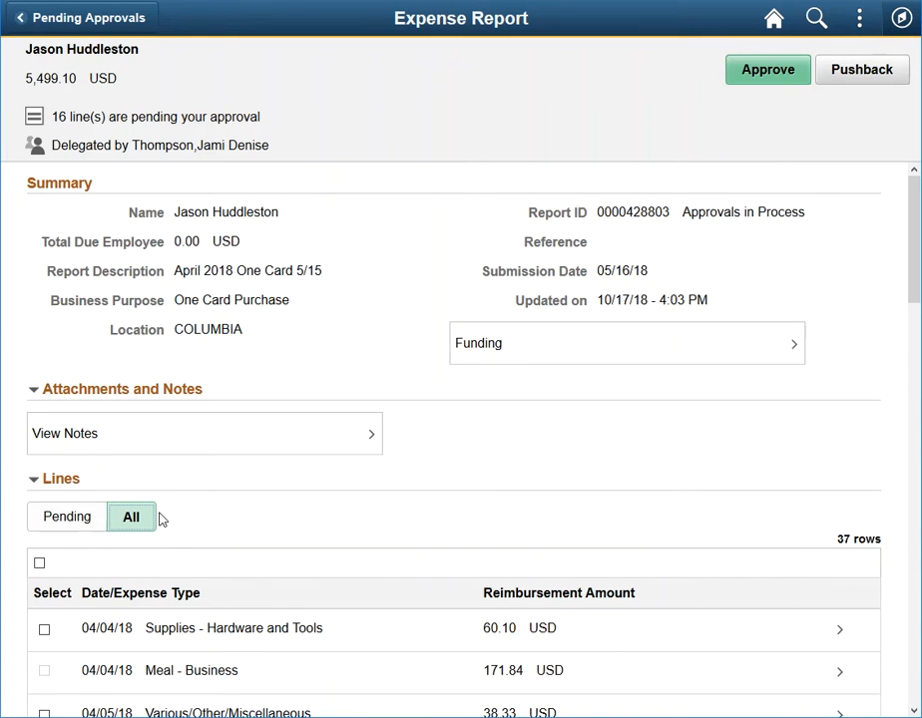
{"action": "left_click", "coordinate": [67, 516]}
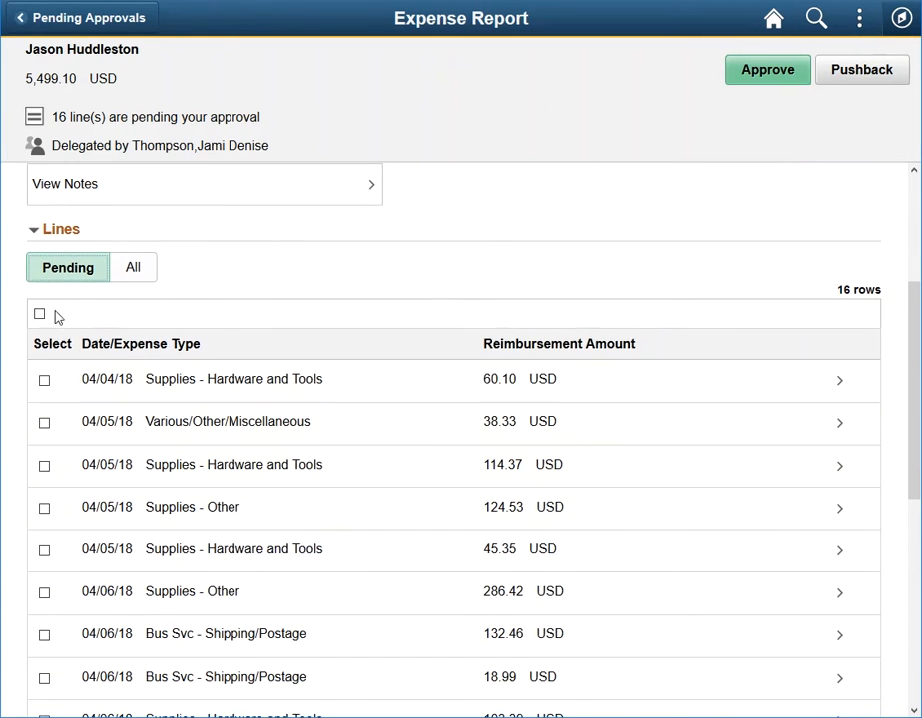
{"action": "left_click", "coordinate": [39, 313]}
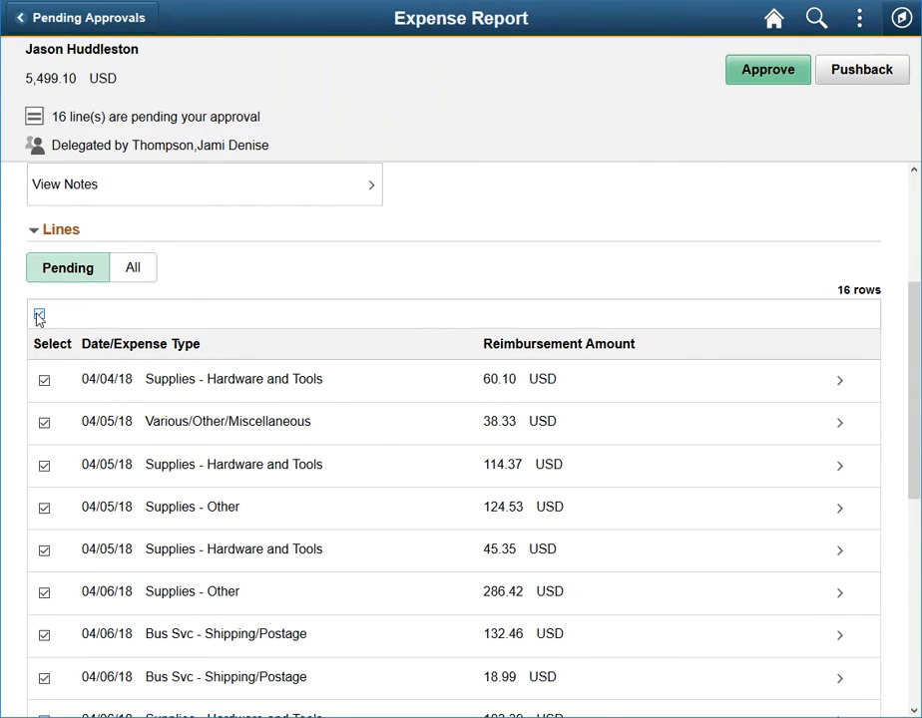
{"action": "left_click", "coordinate": [767, 69]}
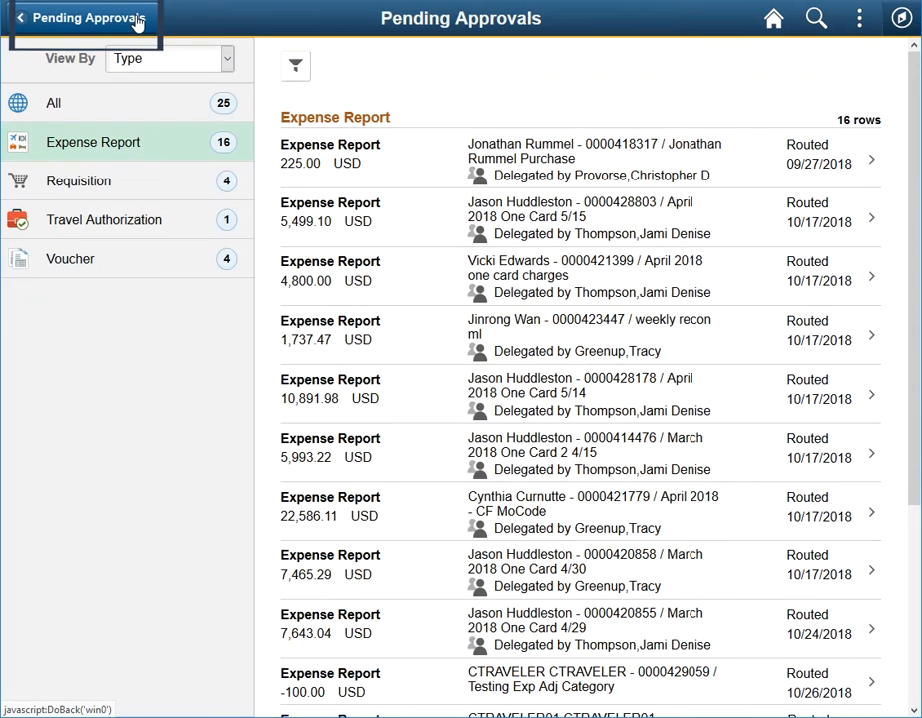
{"action": "left_click", "coordinate": [78, 181]}
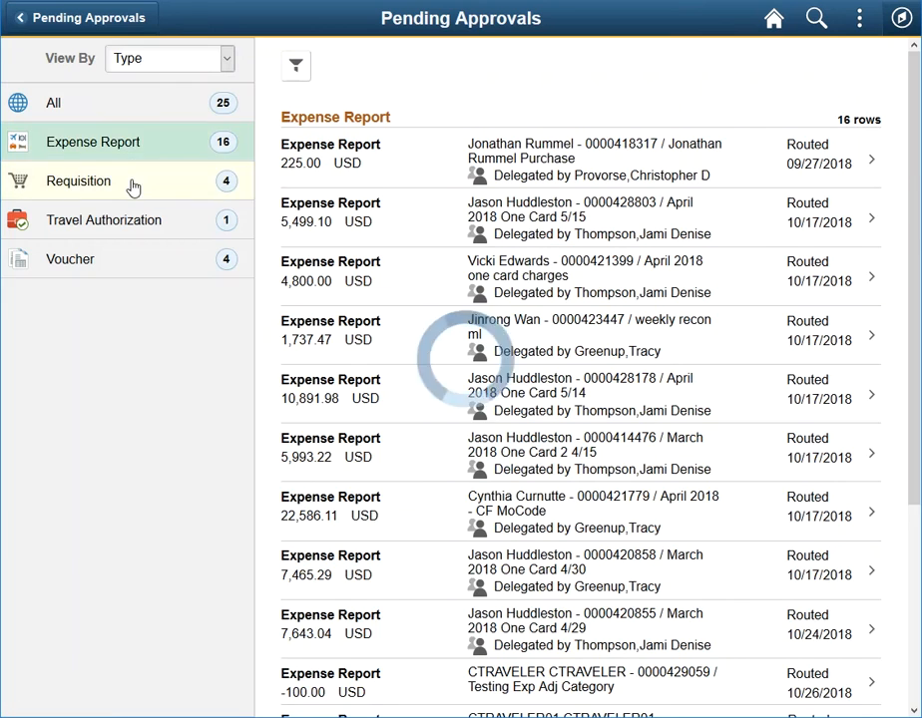
{"action": "left_click", "coordinate": [78, 181]}
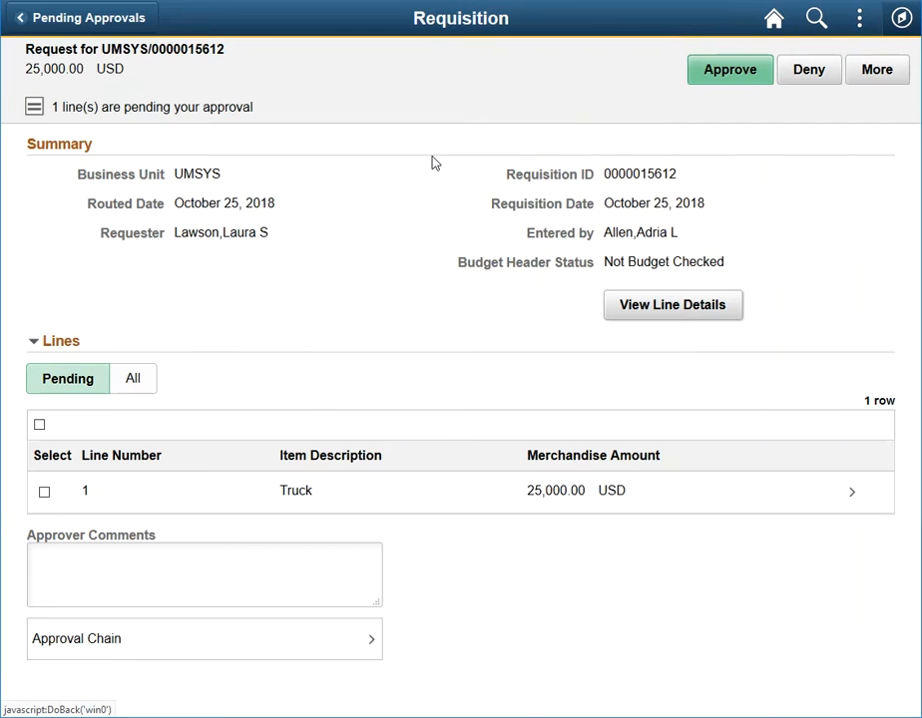
{"action": "mouse_move", "coordinate": [414, 249]}
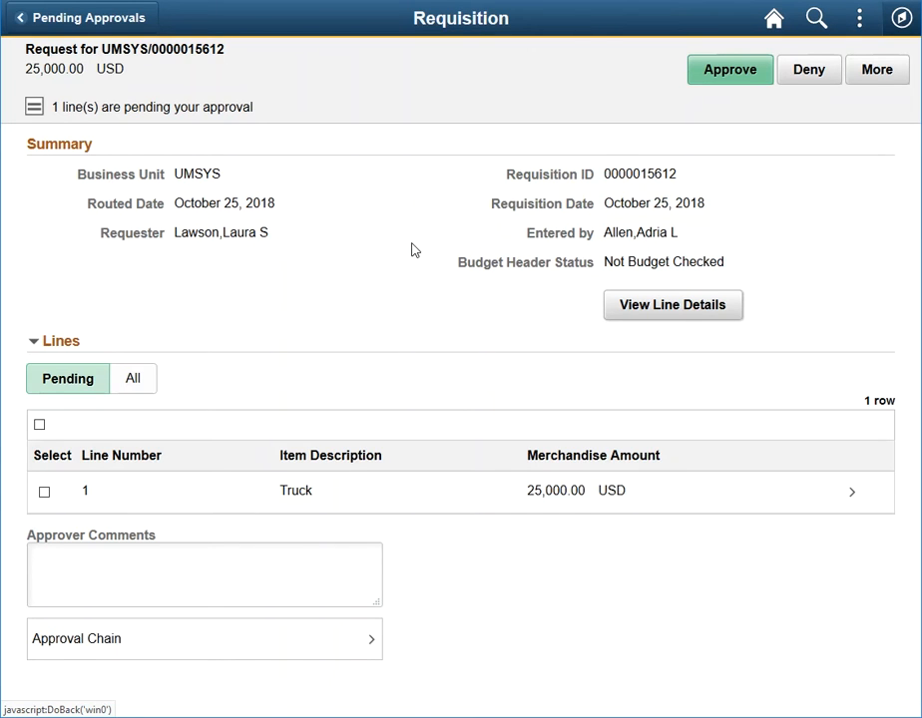
{"action": "left_click", "coordinate": [875, 68]}
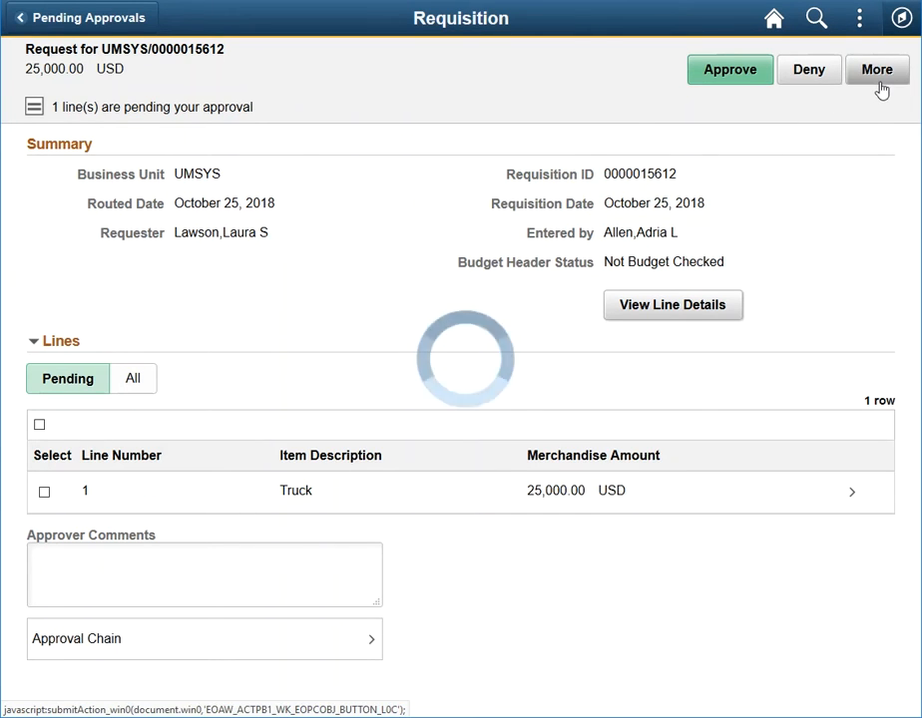
{"action": "left_click", "coordinate": [875, 69]}
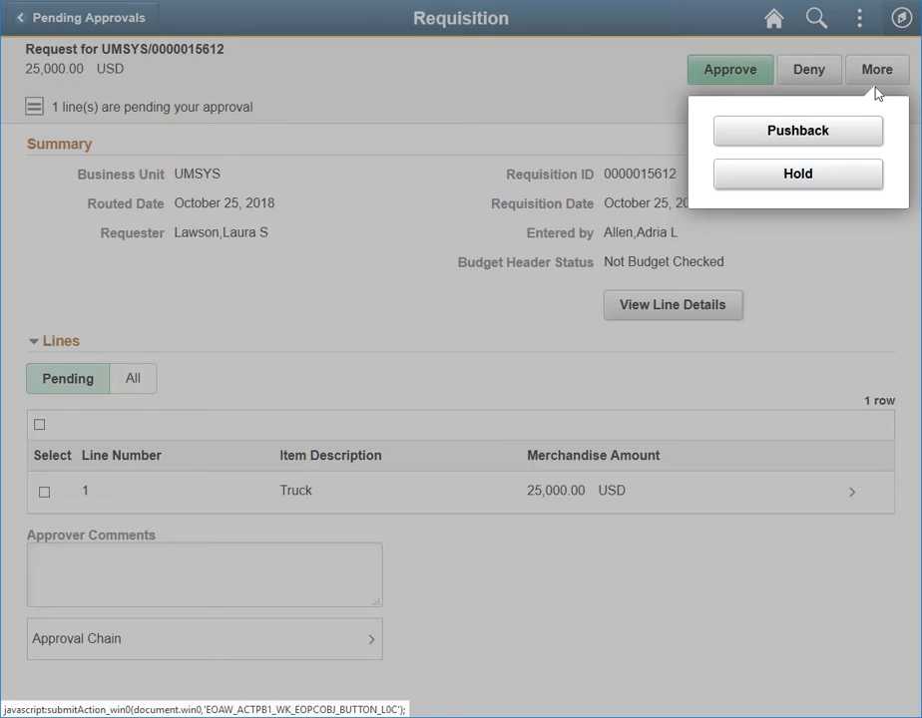
{"action": "mouse_move", "coordinate": [644, 87]}
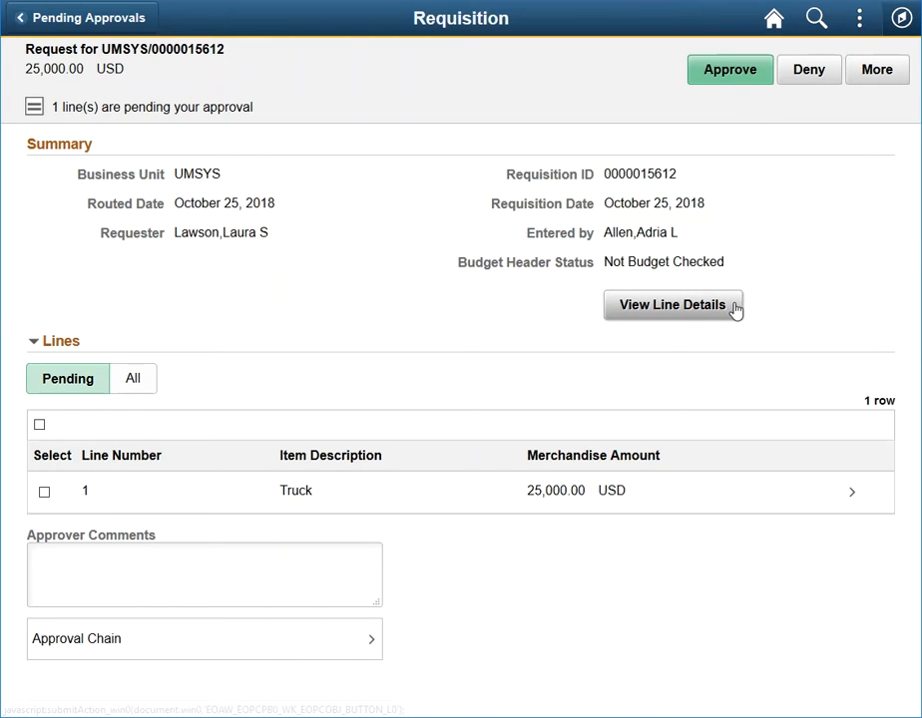
{"action": "mouse_move", "coordinate": [673, 305]}
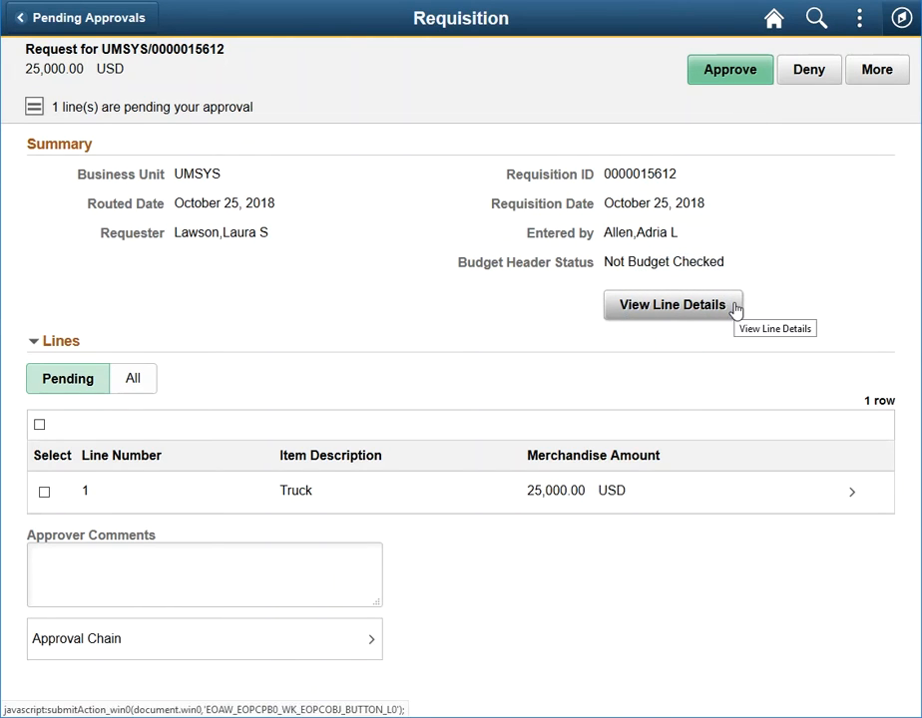
{"action": "left_click", "coordinate": [672, 304]}
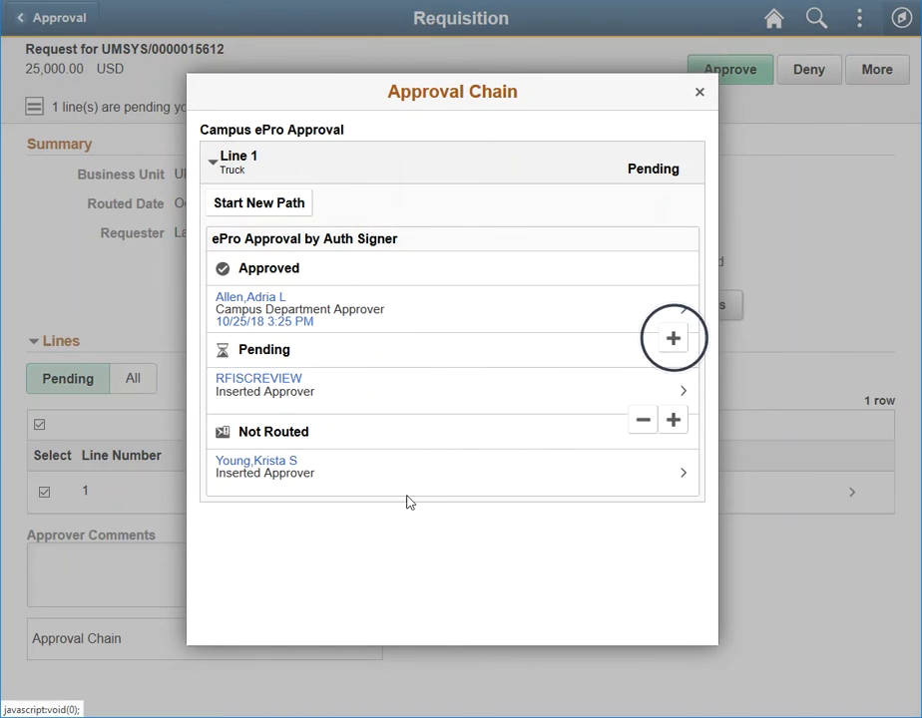
{"action": "left_click", "coordinate": [672, 337]}
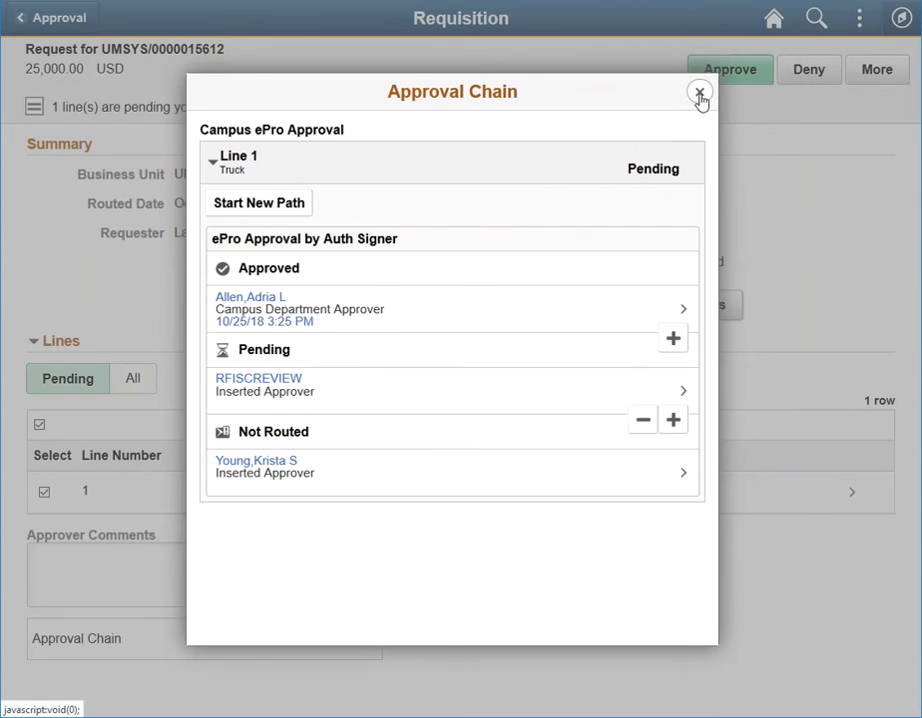
{"action": "left_click", "coordinate": [700, 92]}
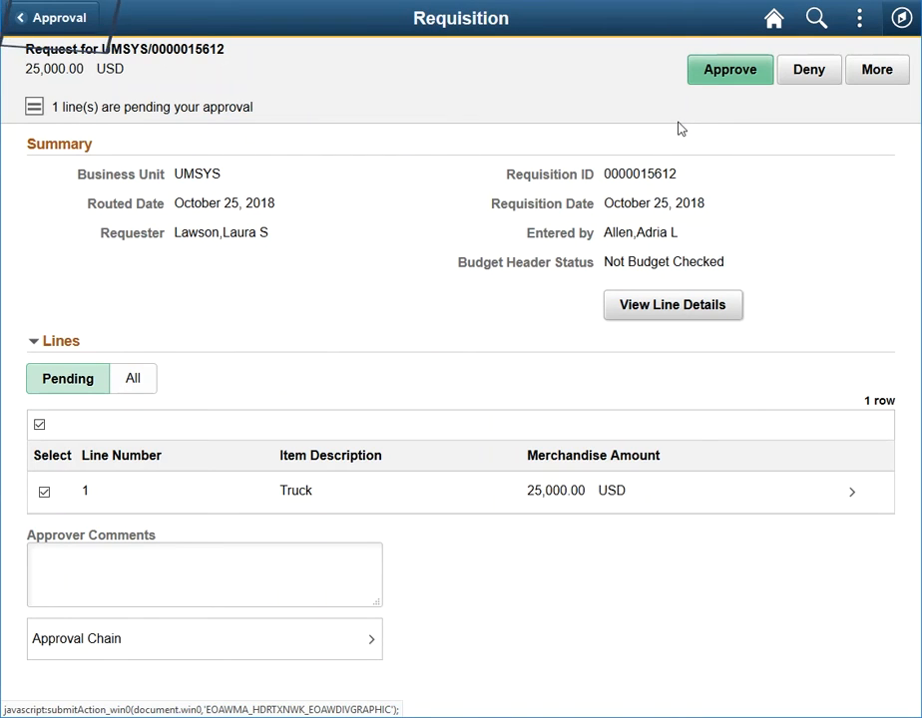
Step: From the Actions menu, show Approvals History listing five items from the last 30 days
{"action": "left_click", "coordinate": [48, 18]}
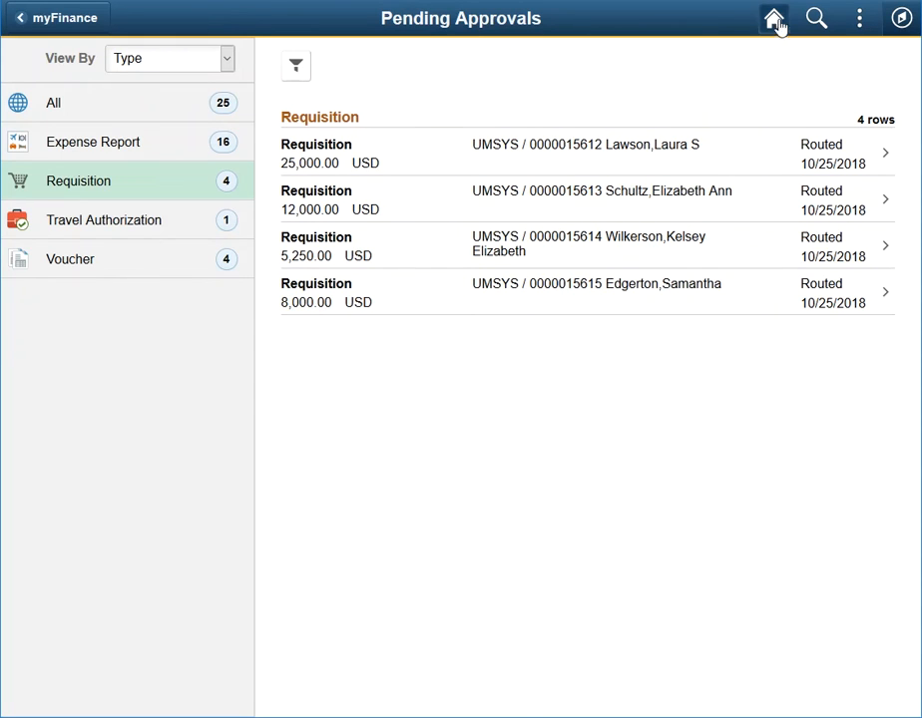
{"action": "left_click", "coordinate": [857, 18]}
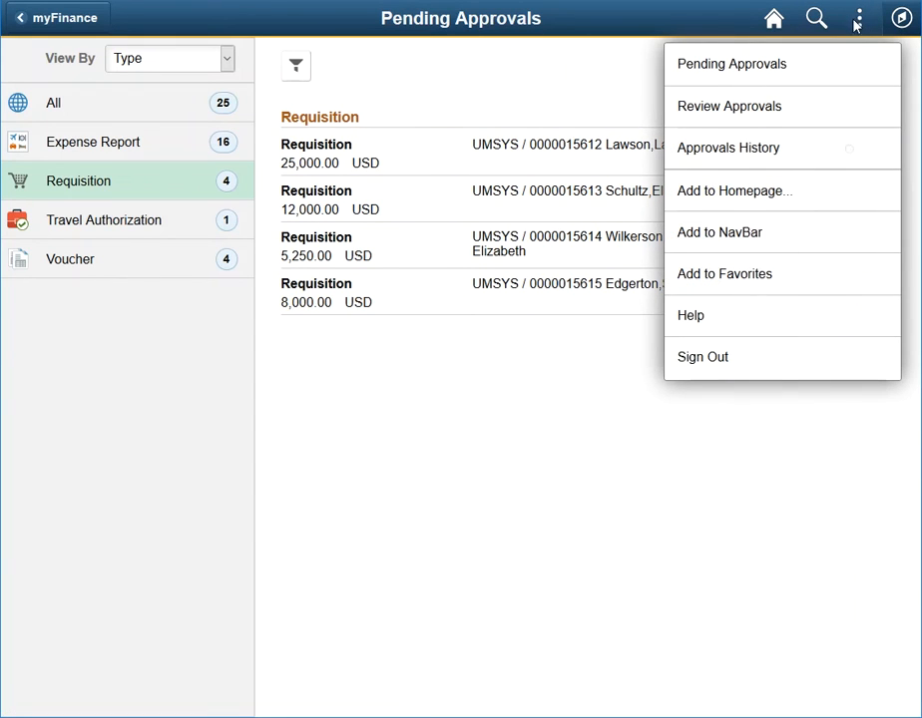
{"action": "mouse_move", "coordinate": [728, 148]}
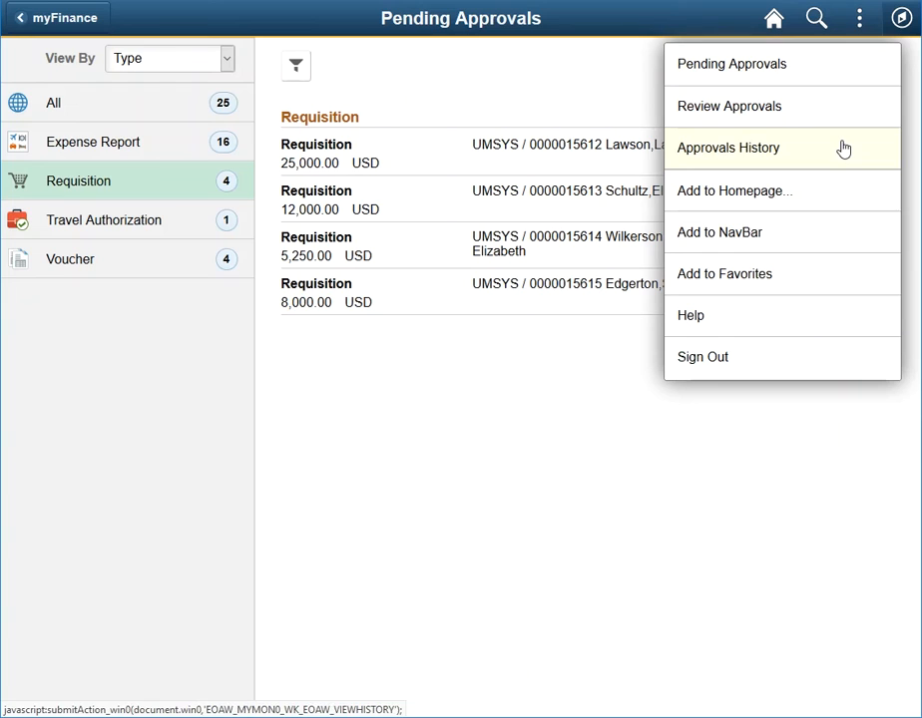
{"action": "left_click", "coordinate": [728, 148]}
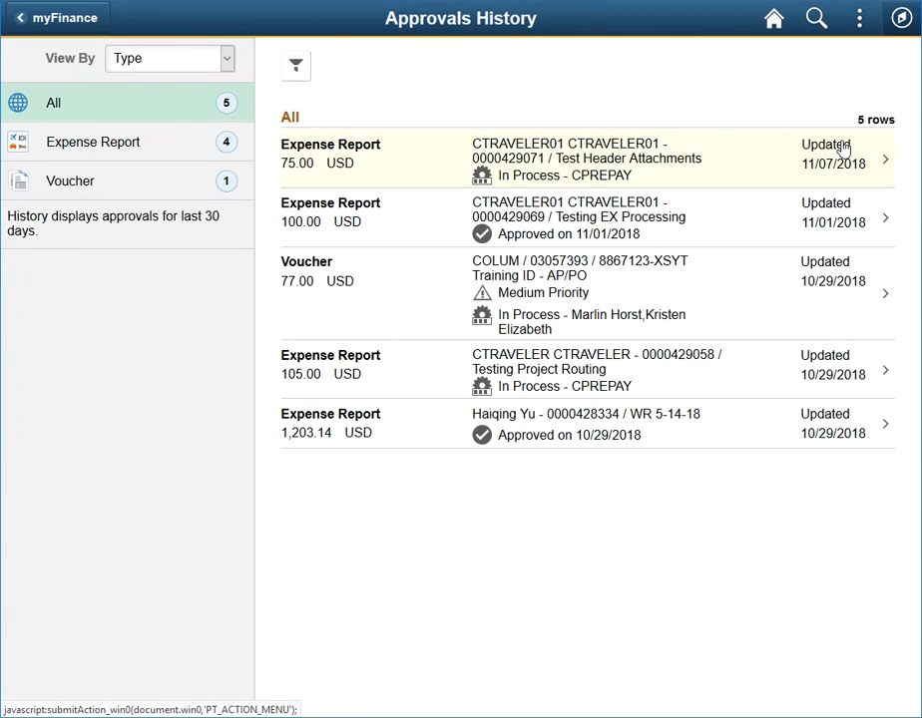